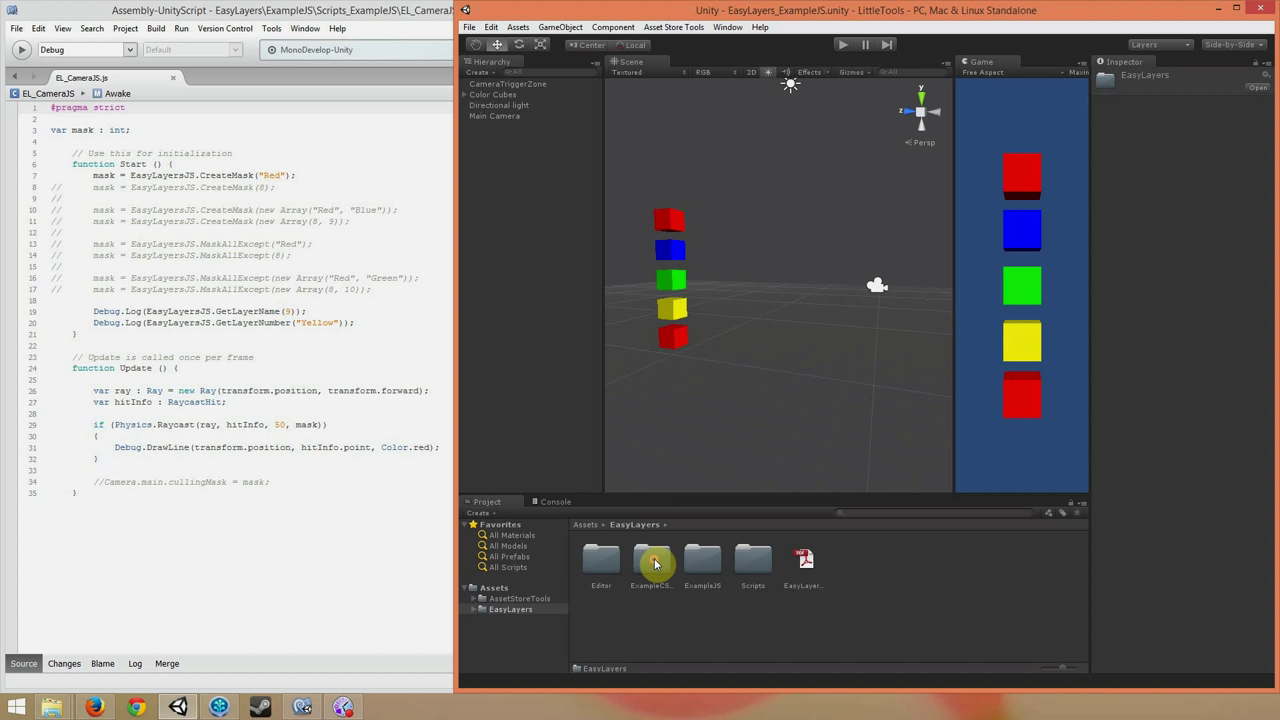
Open the ExampleJS folder and select the EasyLayers_ExampleJS scene asset.
double_click(650, 560)
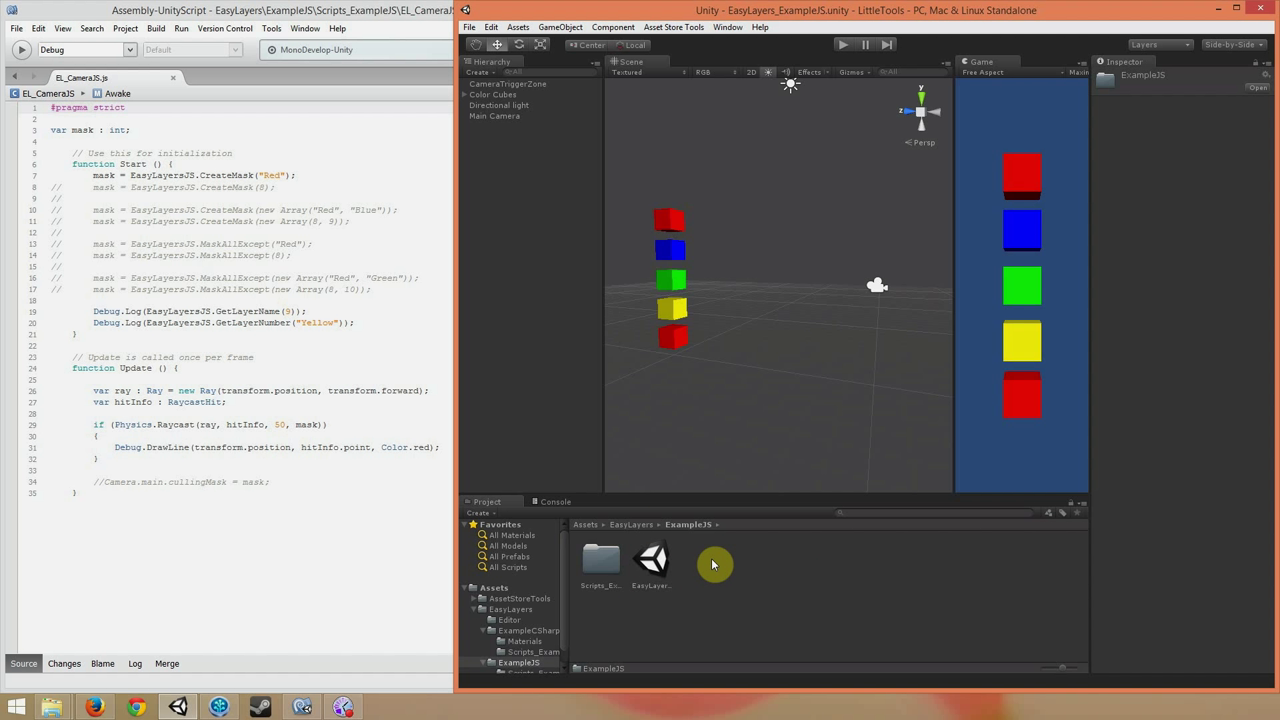
click(651, 558)
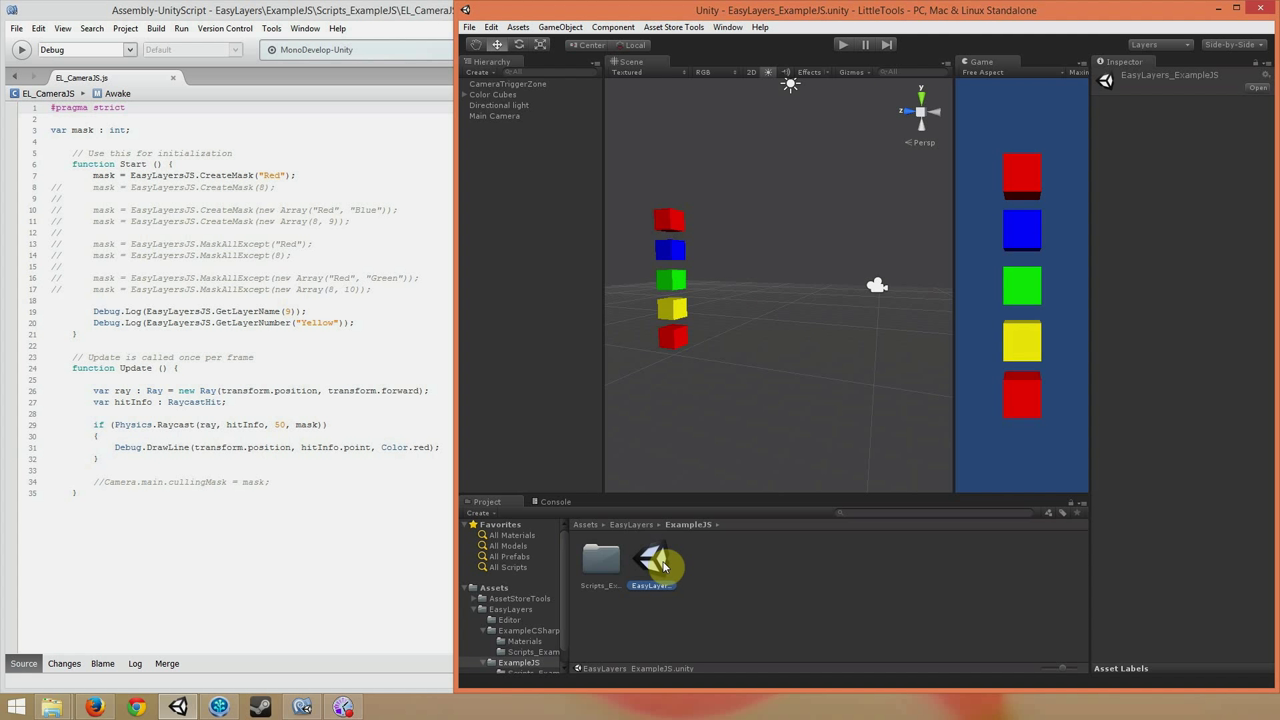
mouse_move(527, 241)
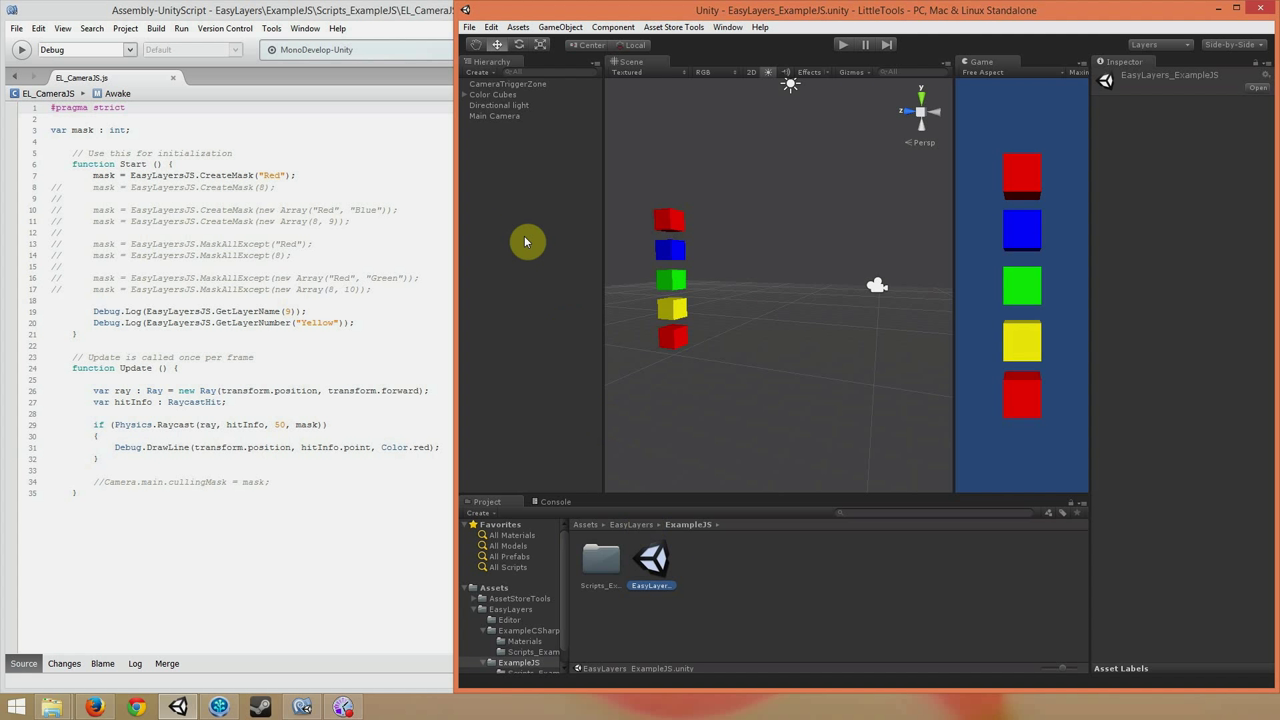
Select Main Camera to view its EL_CameraJS script component in the Inspector.
click(494, 116)
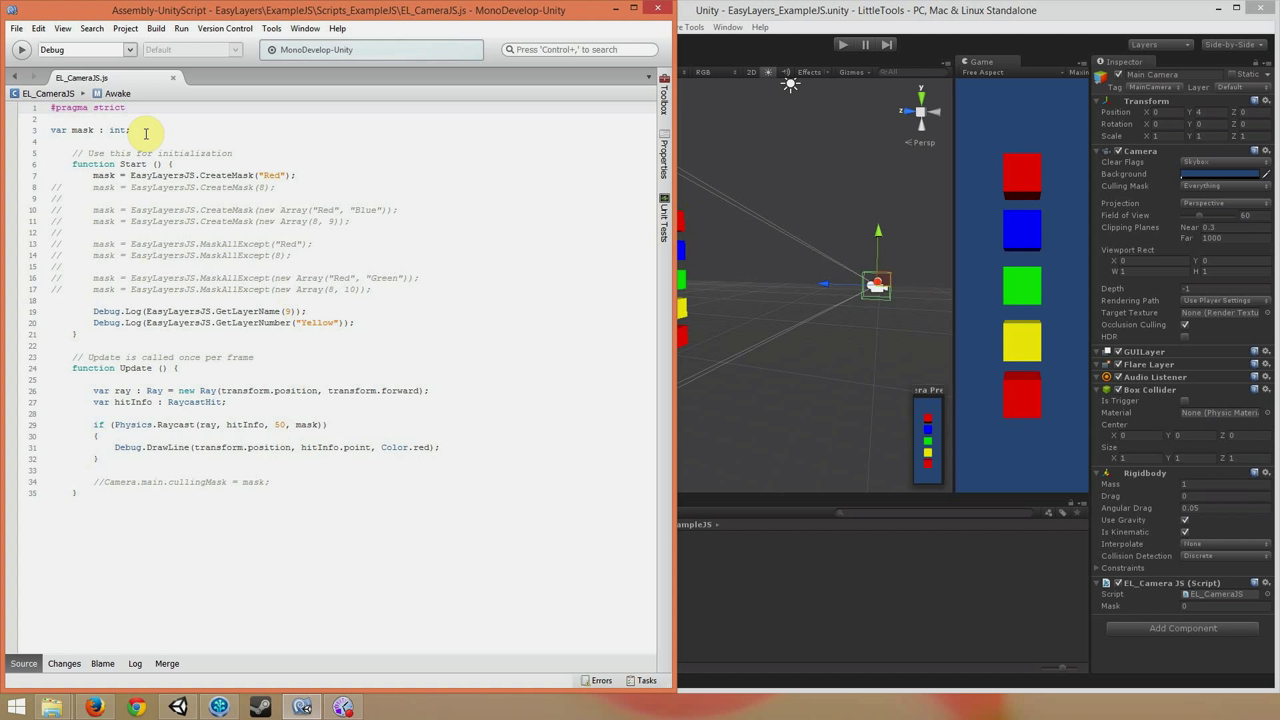
click(125, 107)
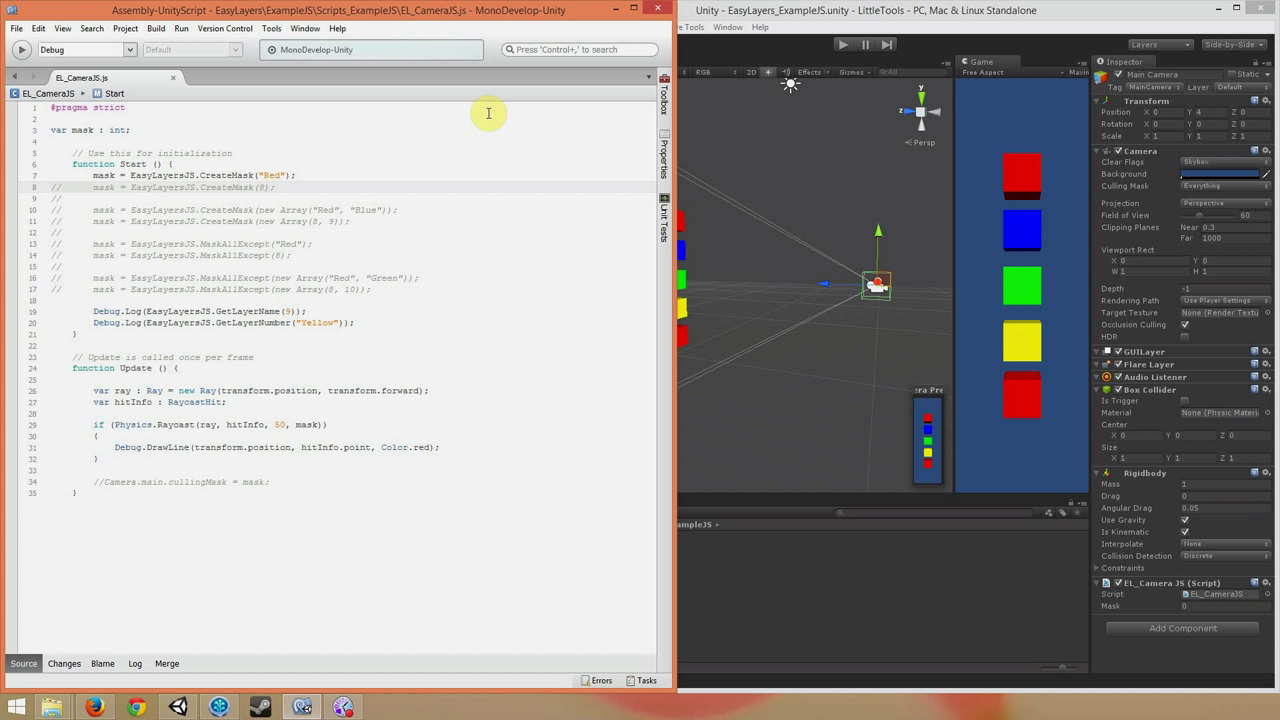
Play the scene with the Red-only mask (Mask 256), then stop playback.
click(845, 45)
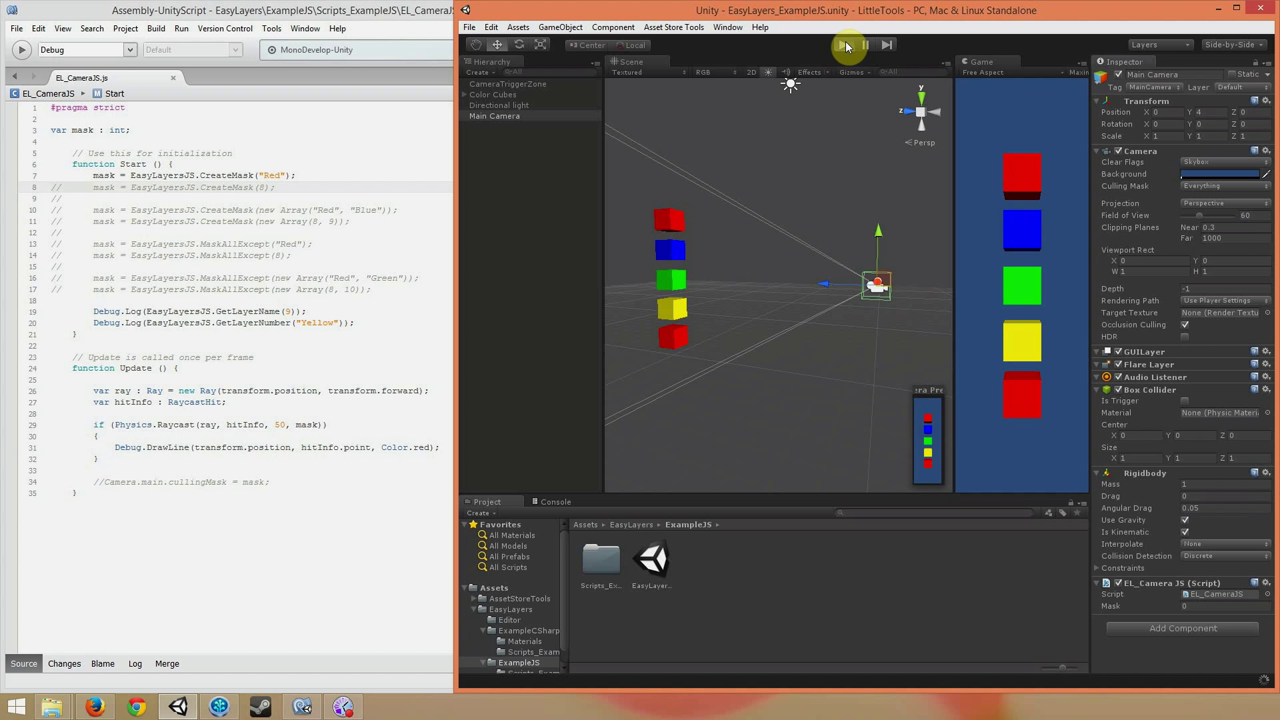
click(843, 45)
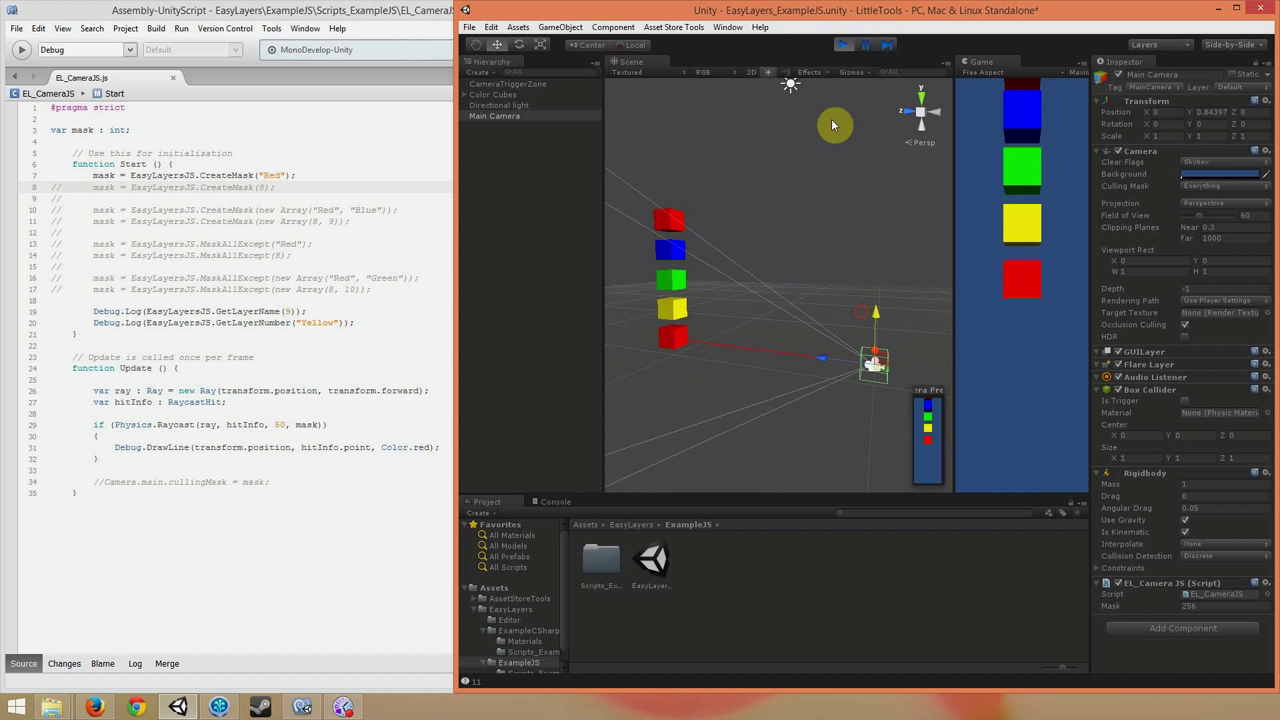
click(845, 44)
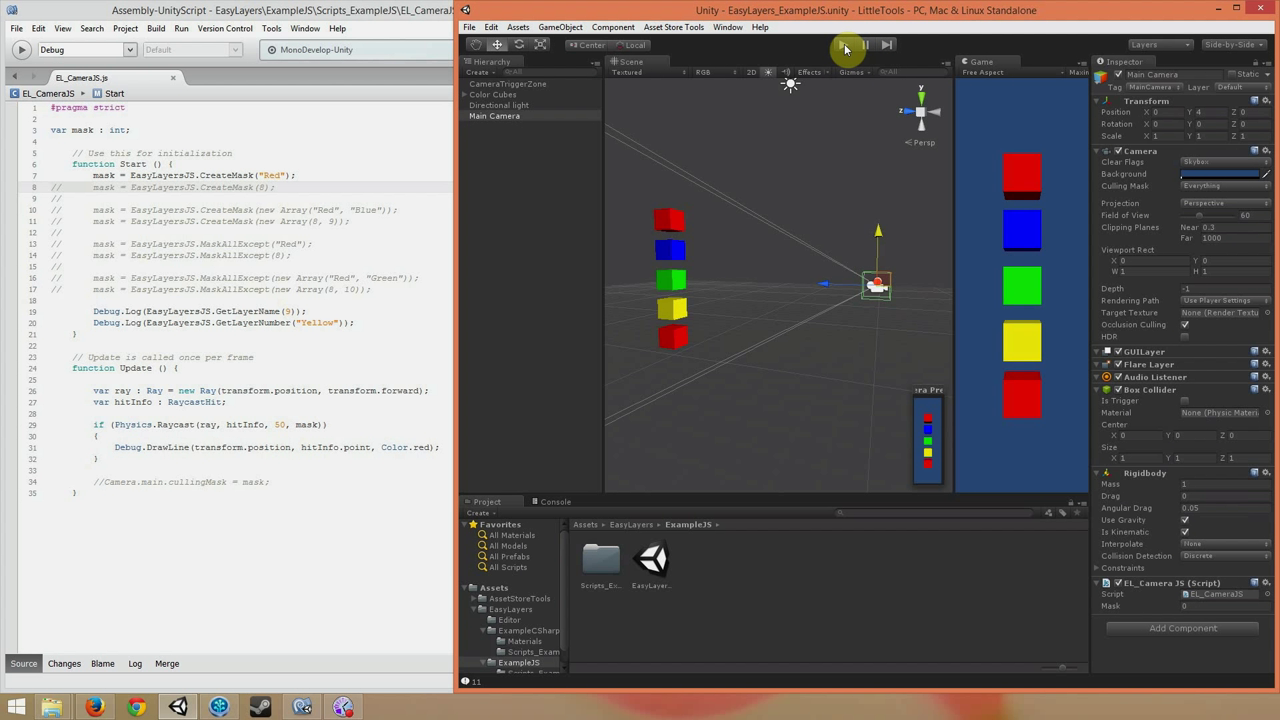
click(320, 18)
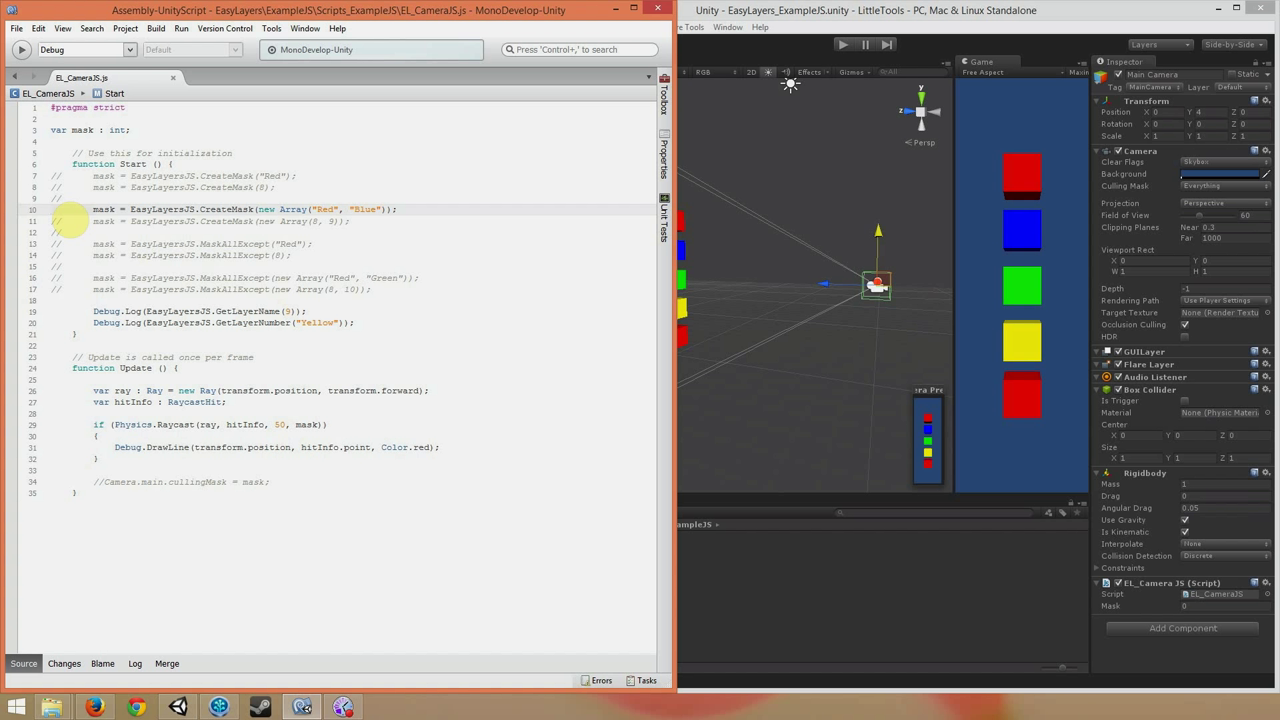
Confirm line 10 uses CreateMask(new Array("Red", "Blue")), then return to Unity.
click(52, 208)
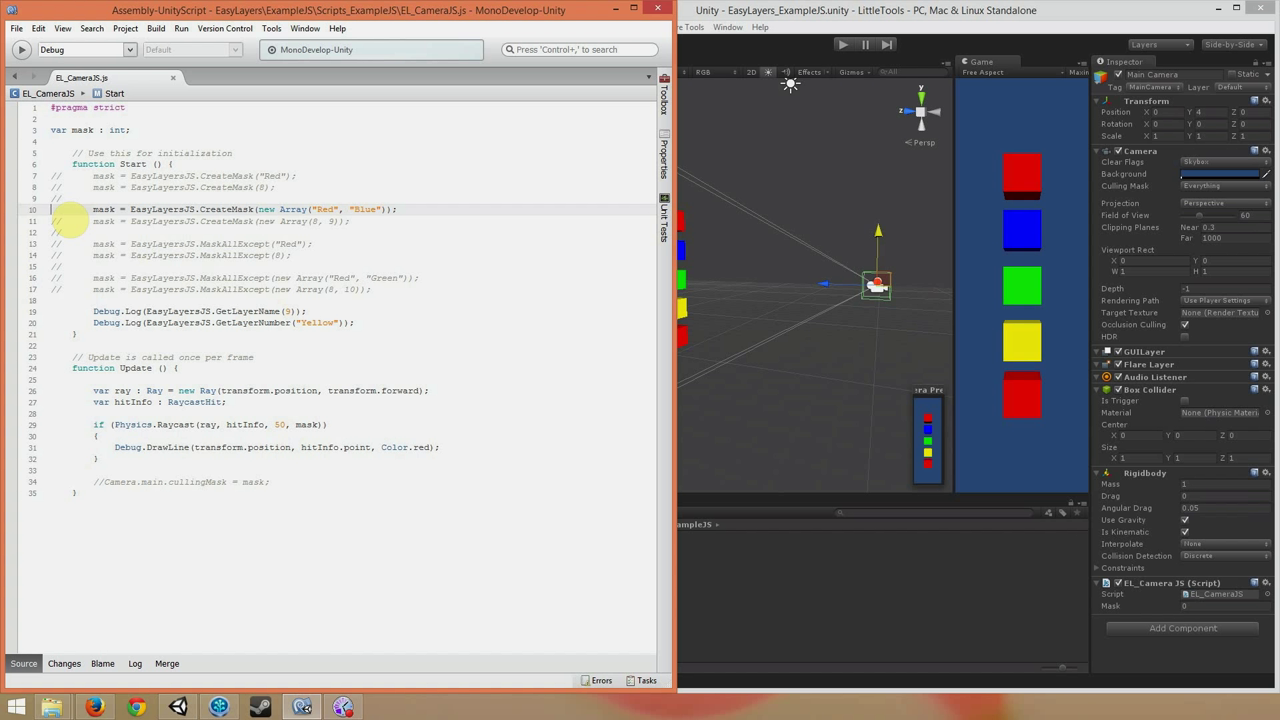
click(51, 209)
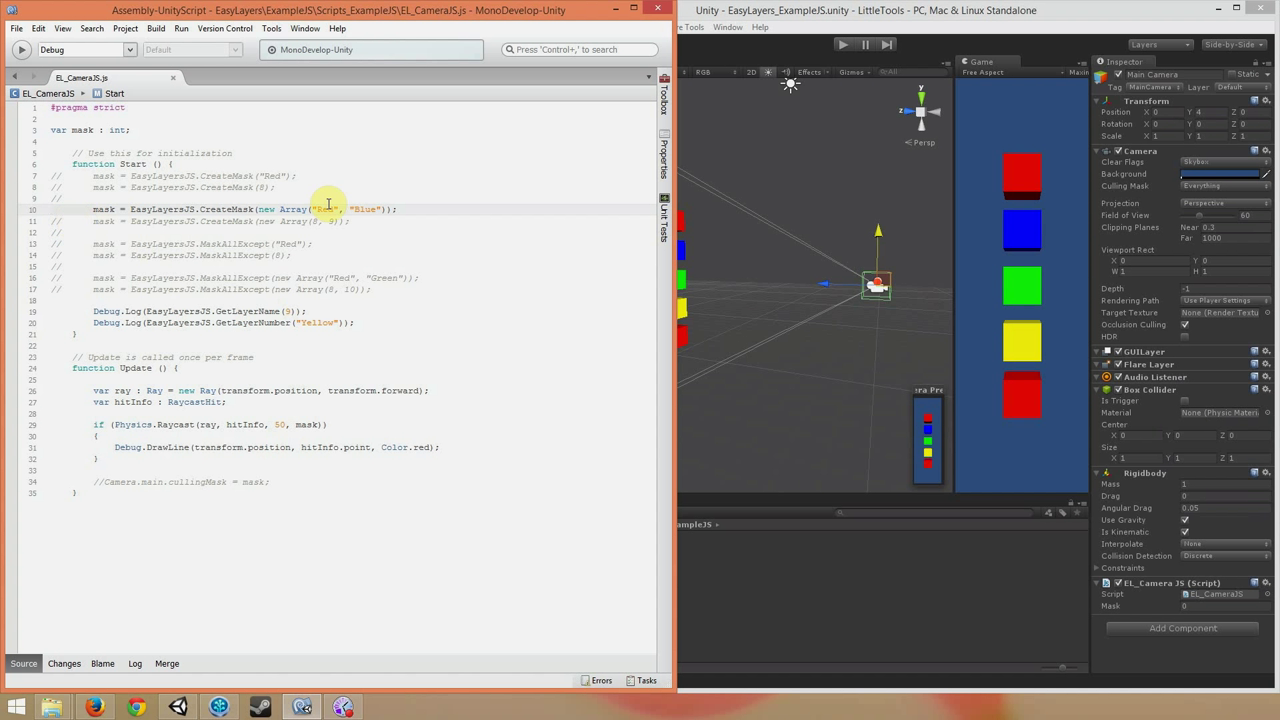
click(844, 45)
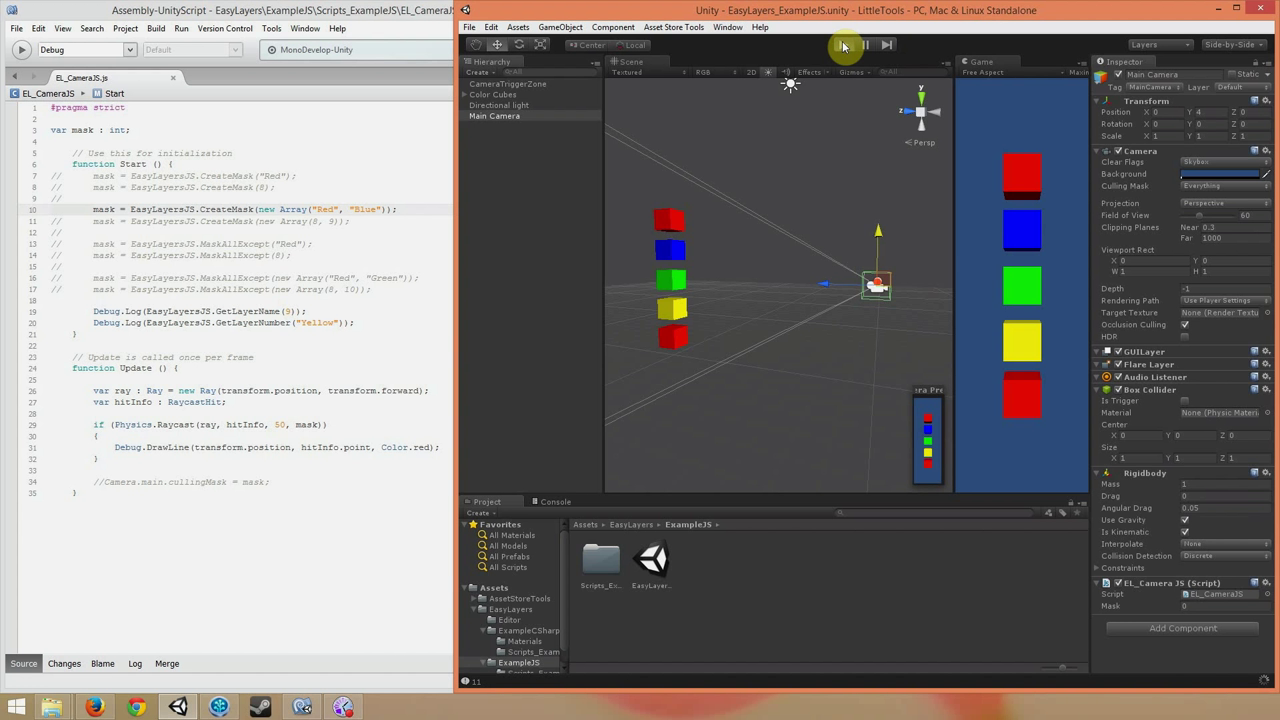
Play the scene to see Mask 768 and the red debug ray, then stop.
click(844, 44)
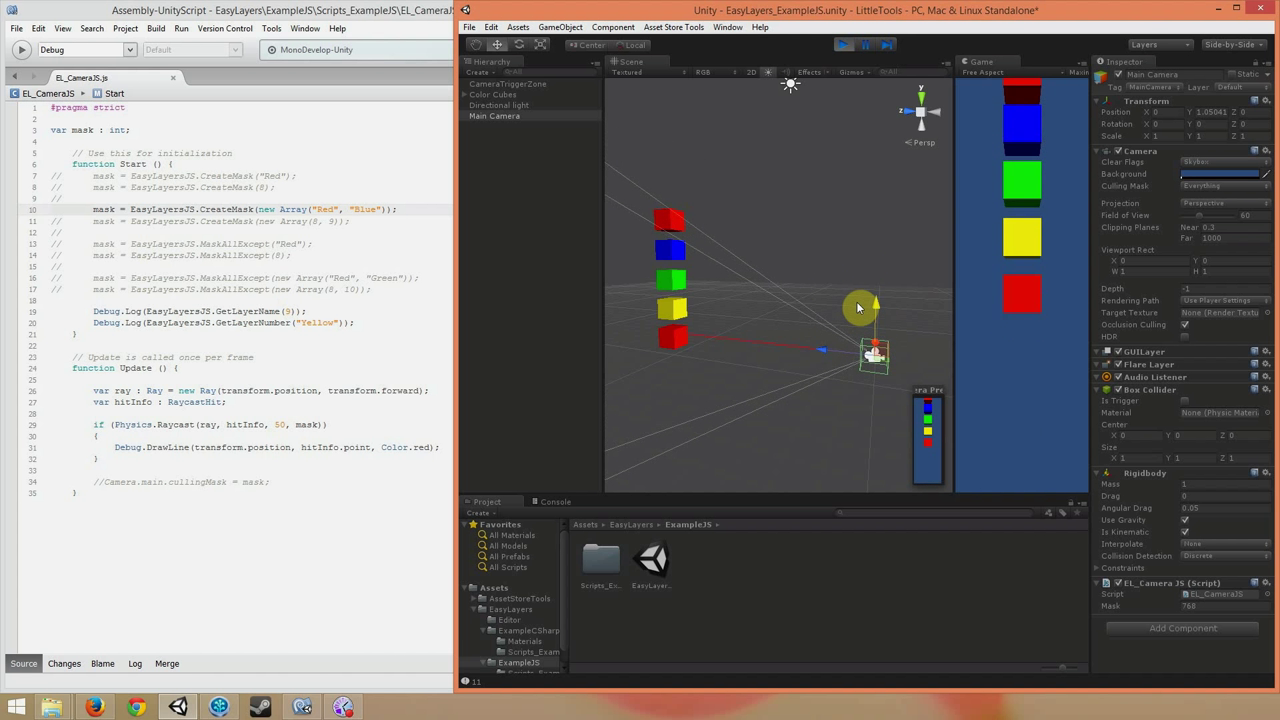
click(843, 45)
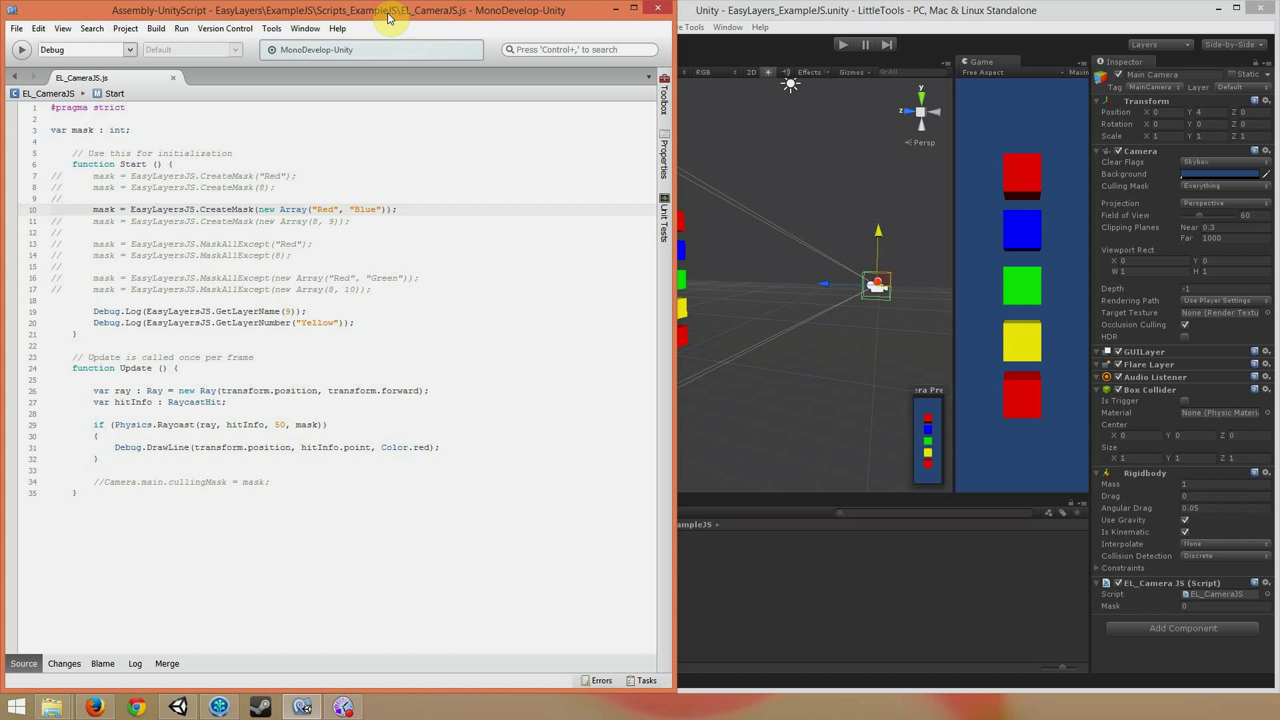
click(51, 209)
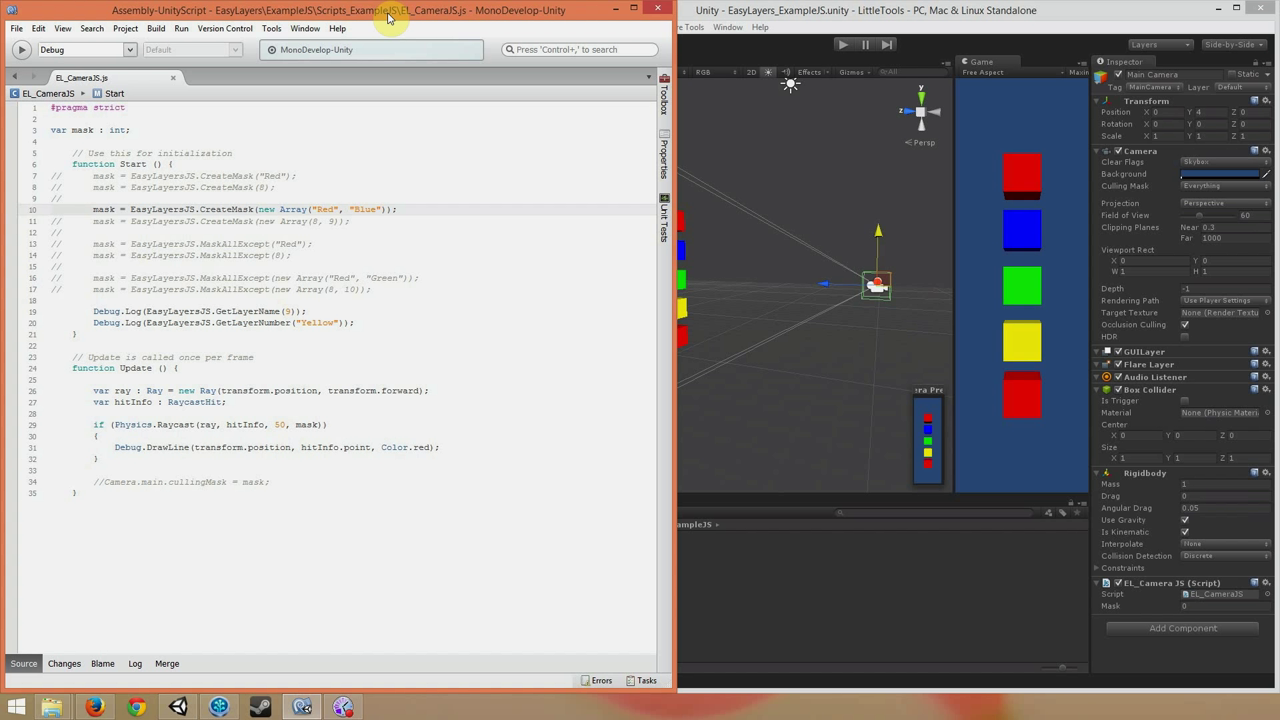
click(52, 209)
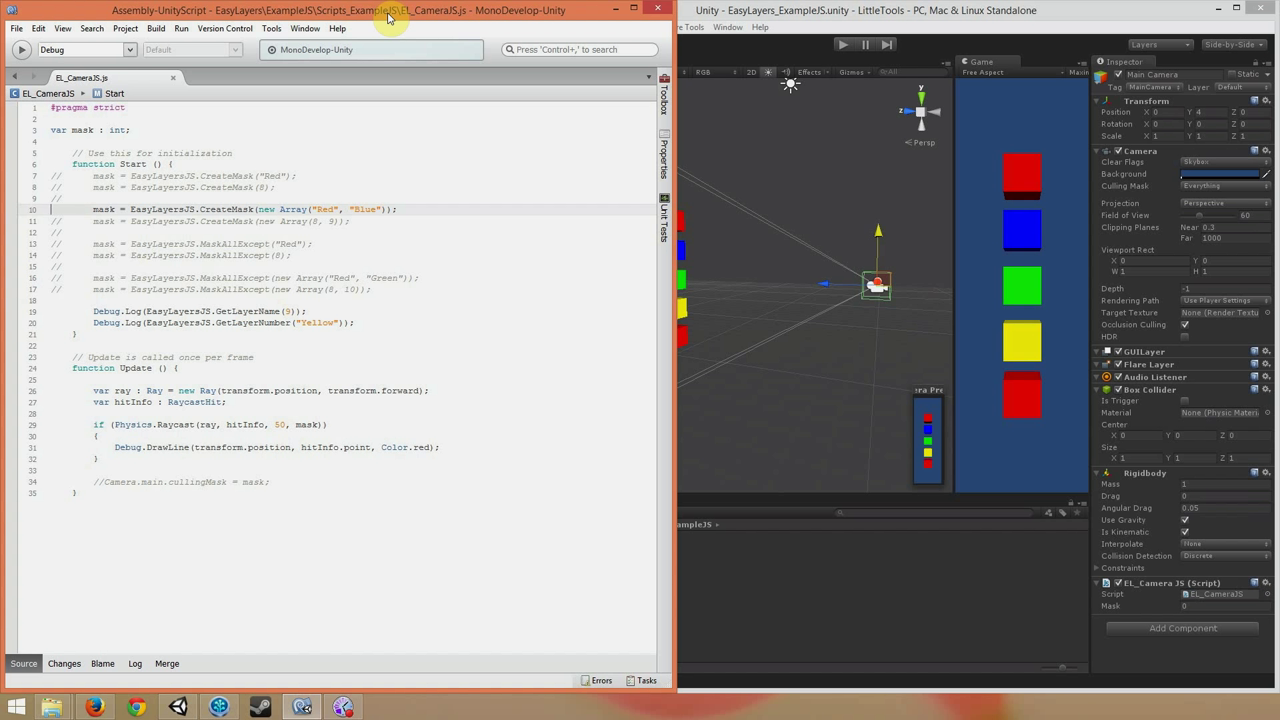
click(50, 209)
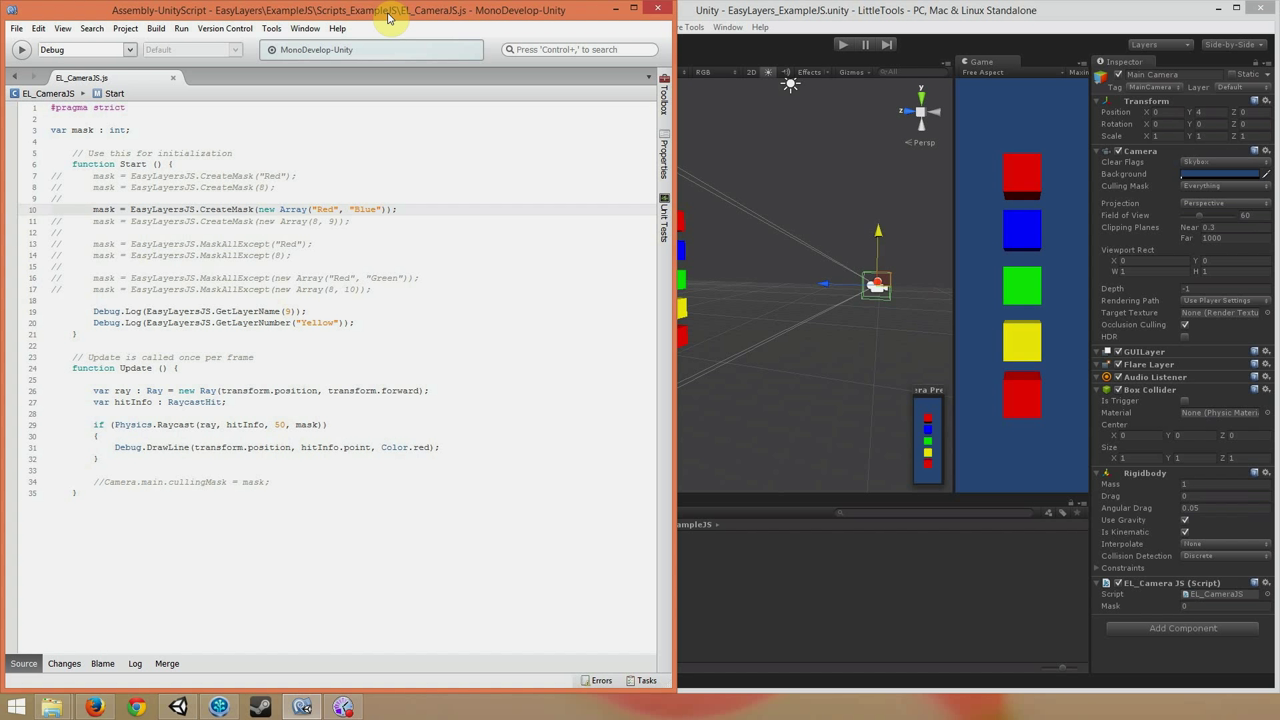